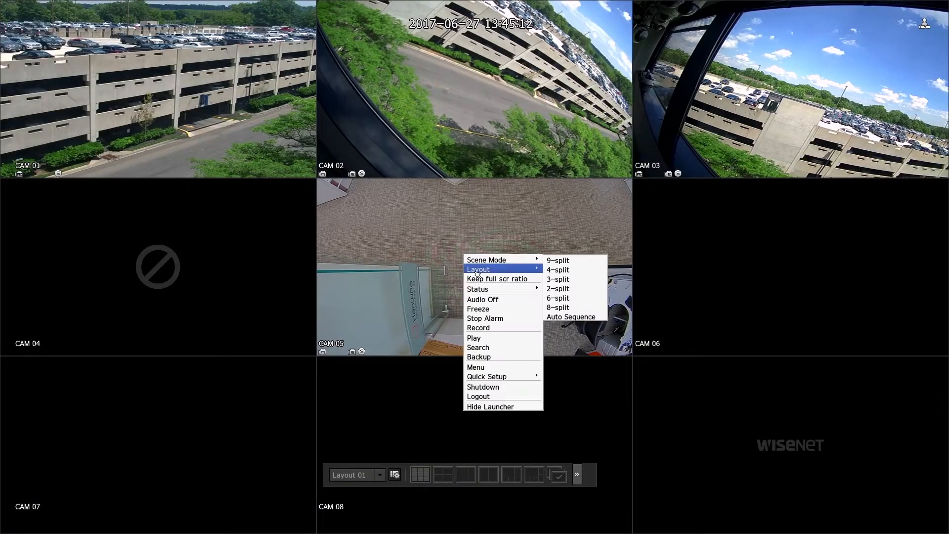
- Reach the Text device list under Setup > Device from the live-view menu
left_click(475, 367)
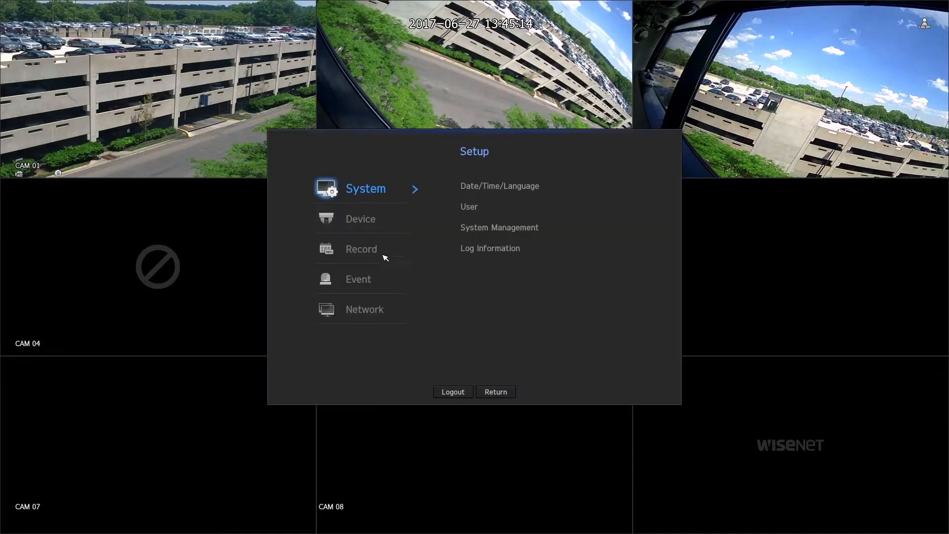
left_click(364, 219)
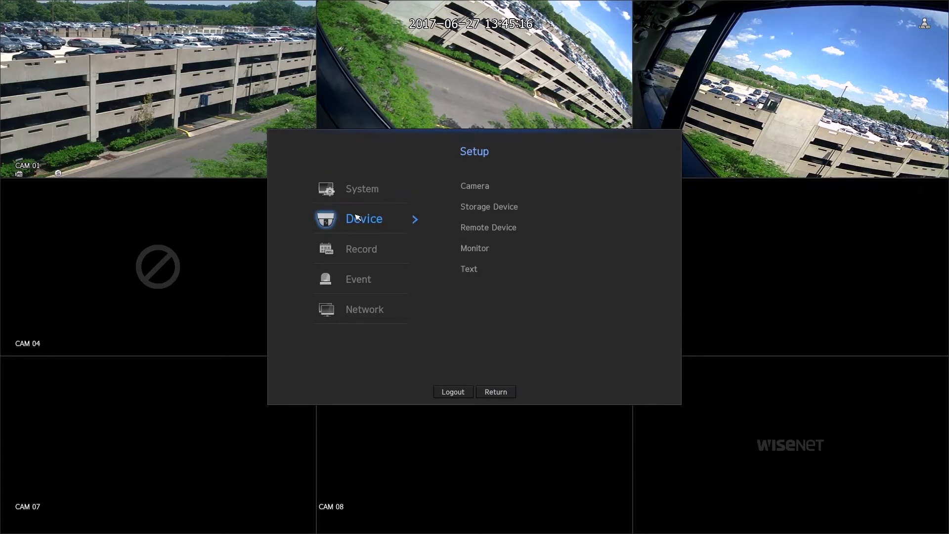
left_click(468, 269)
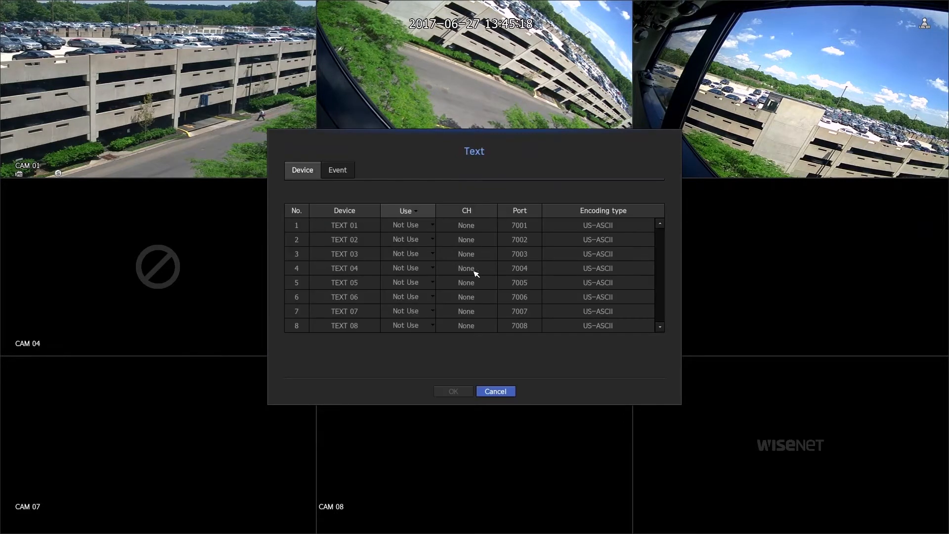
mouse_move(476, 228)
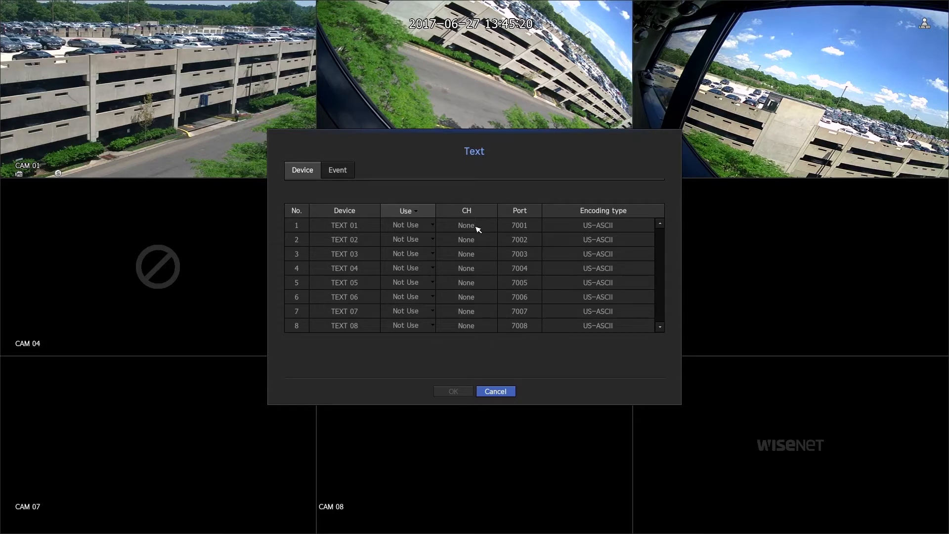
- Enable text device 1 and rename it cashier1 with the on-screen keyboard
double_click(344, 224)
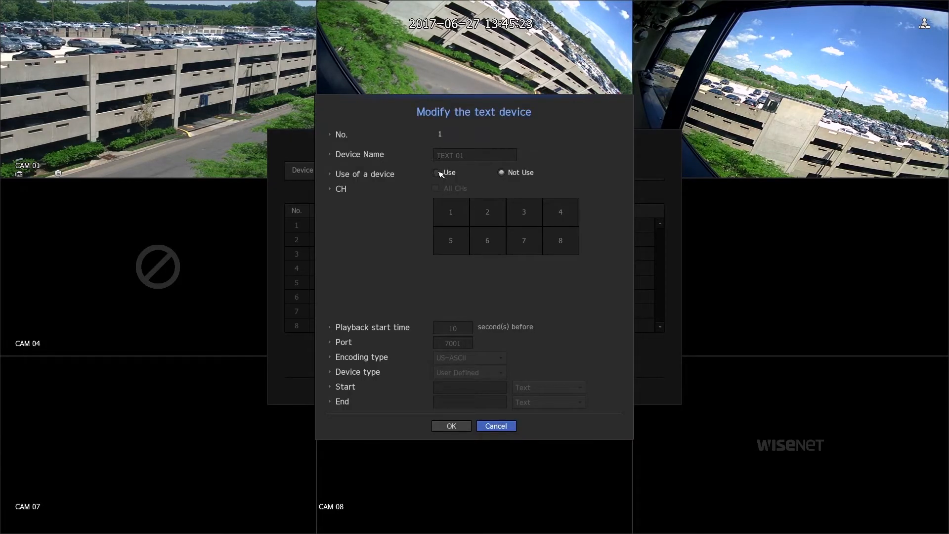
left_click(437, 172)
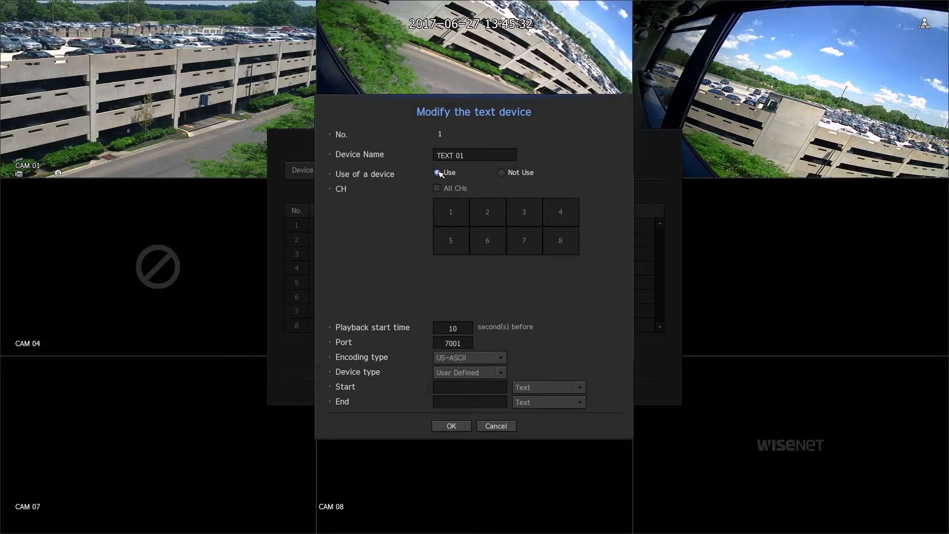
left_click(474, 154)
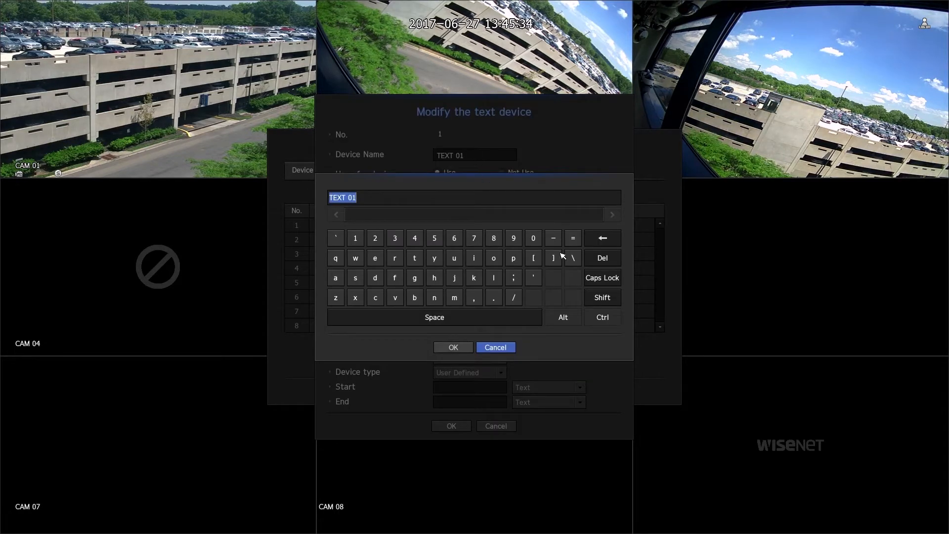
mouse_move(387, 300)
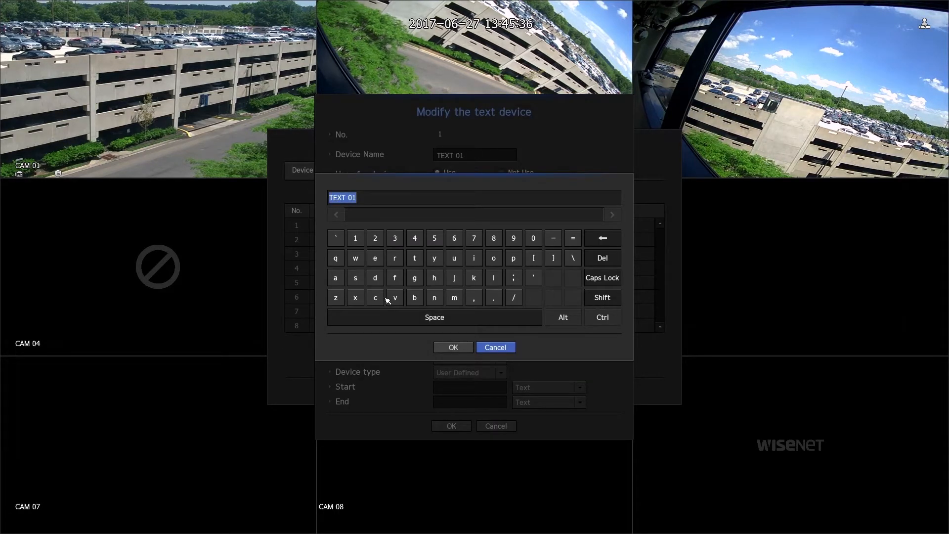
left_click(335, 277)
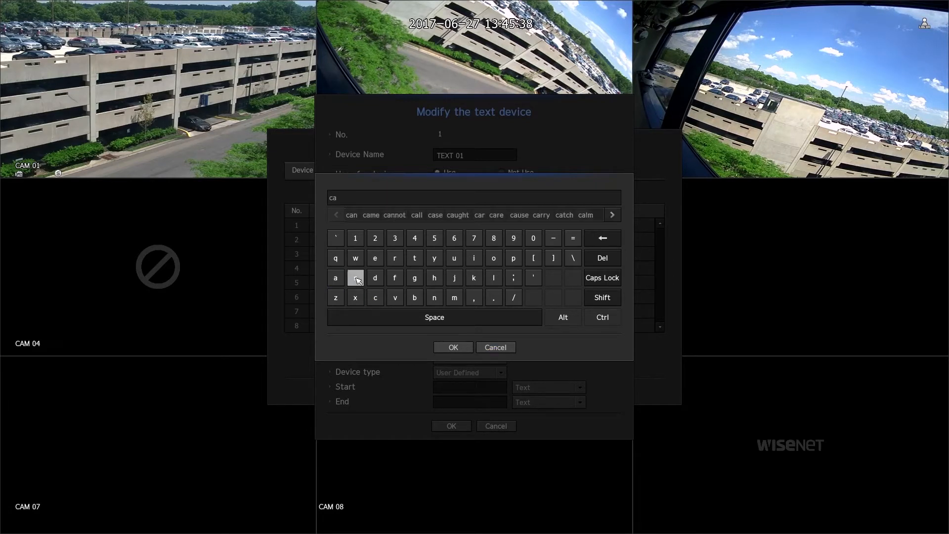
left_click(374, 258)
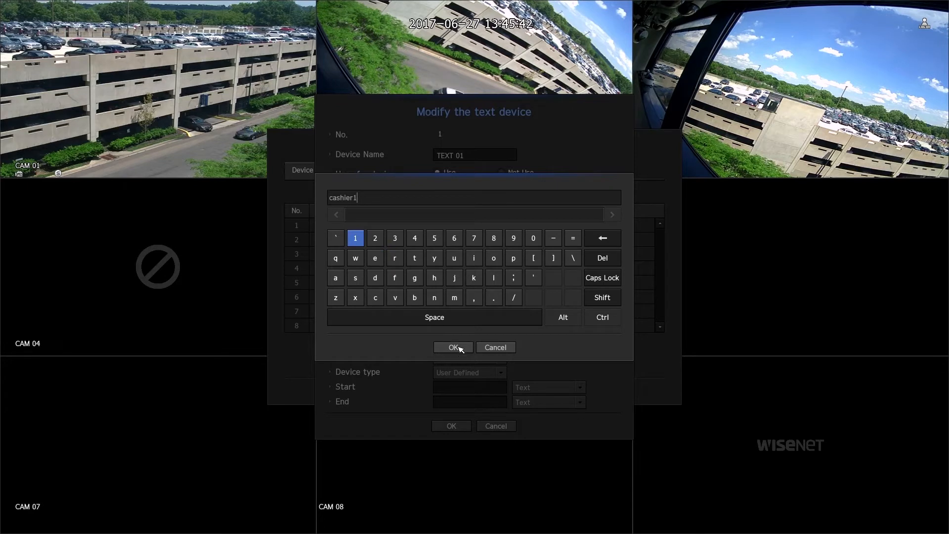
left_click(453, 347)
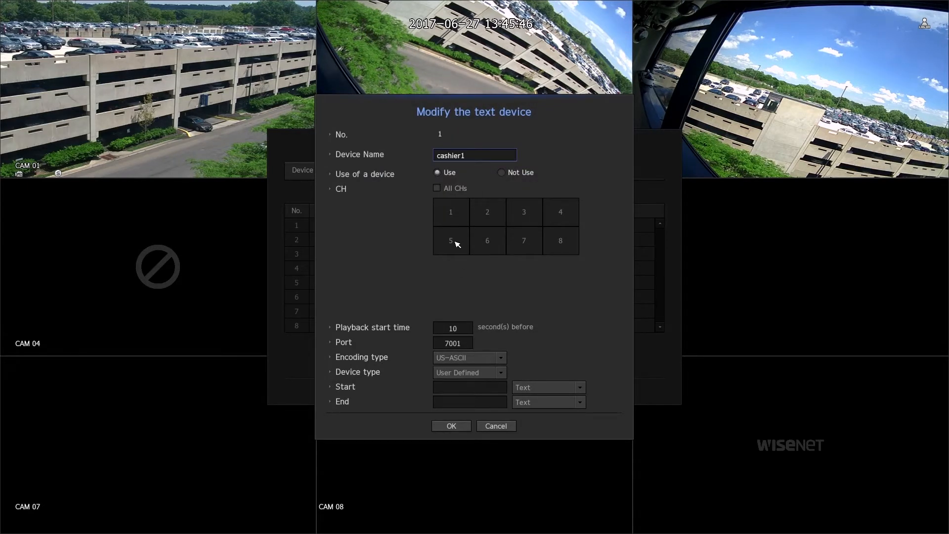
- Assign cashier1 to camera channel 5, keeping playback start at 10 seconds before
left_click(451, 240)
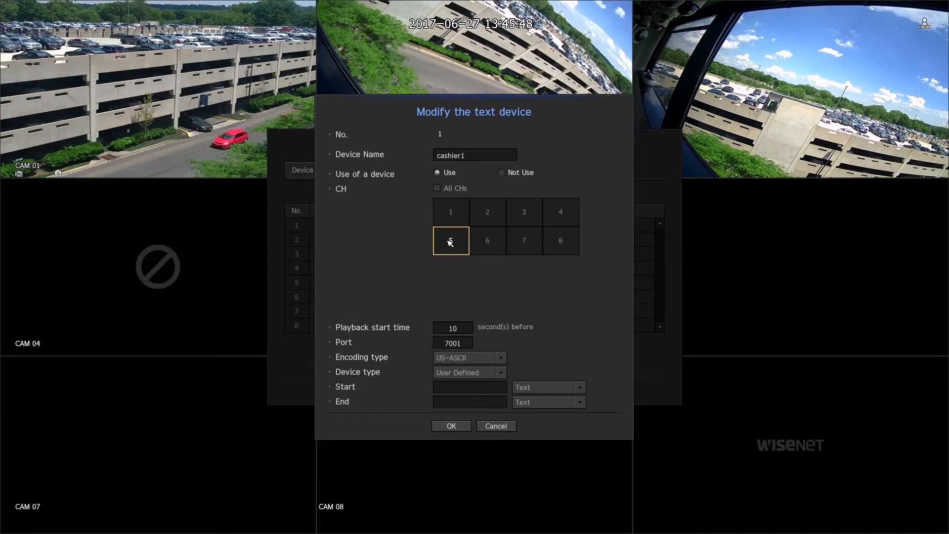
left_click(450, 242)
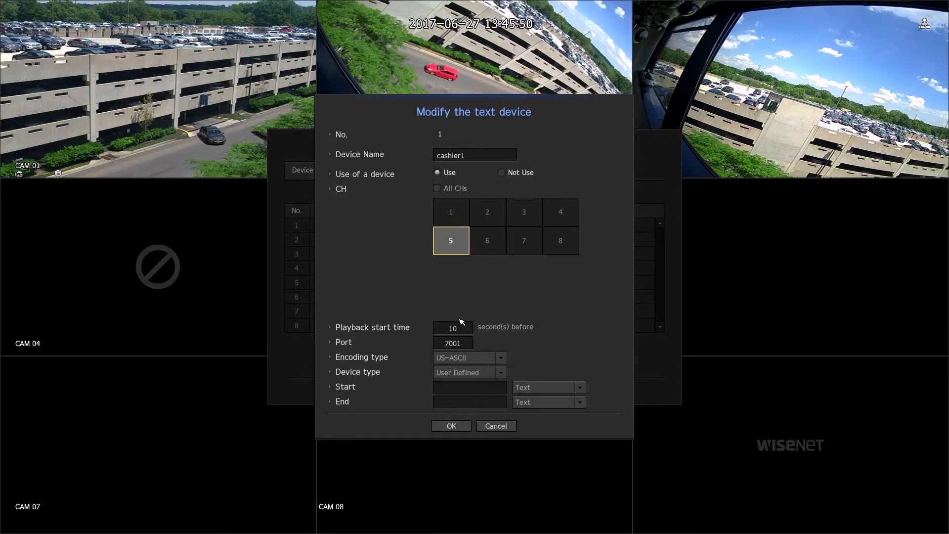
left_click(451, 328)
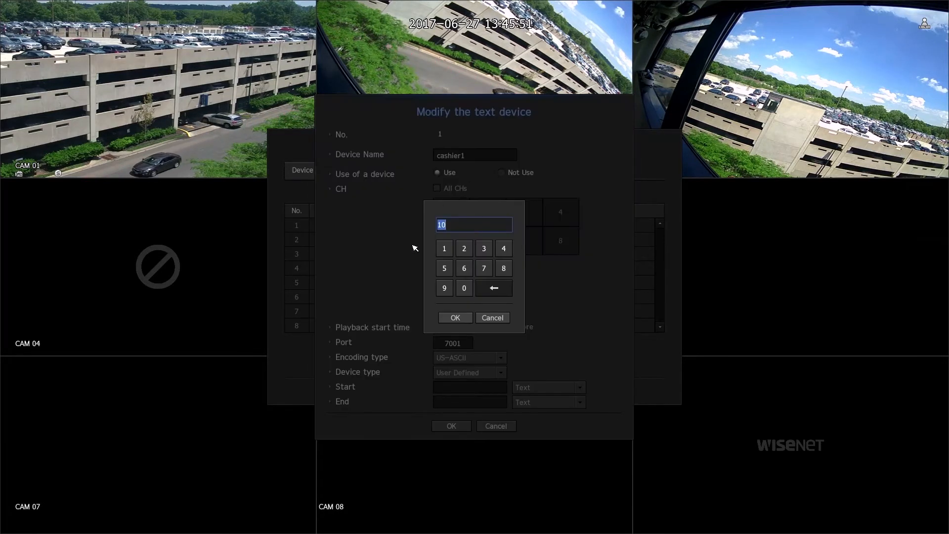
left_click(455, 317)
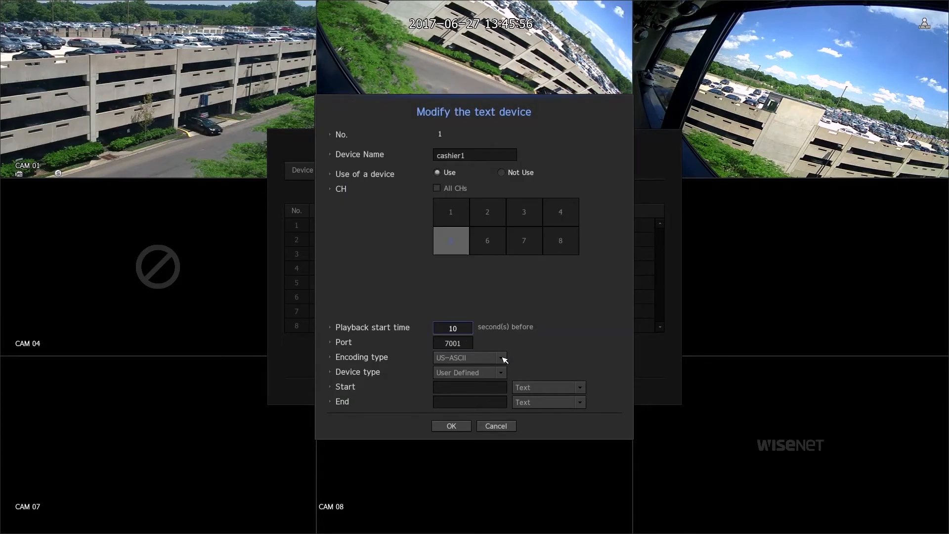
left_click(504, 356)
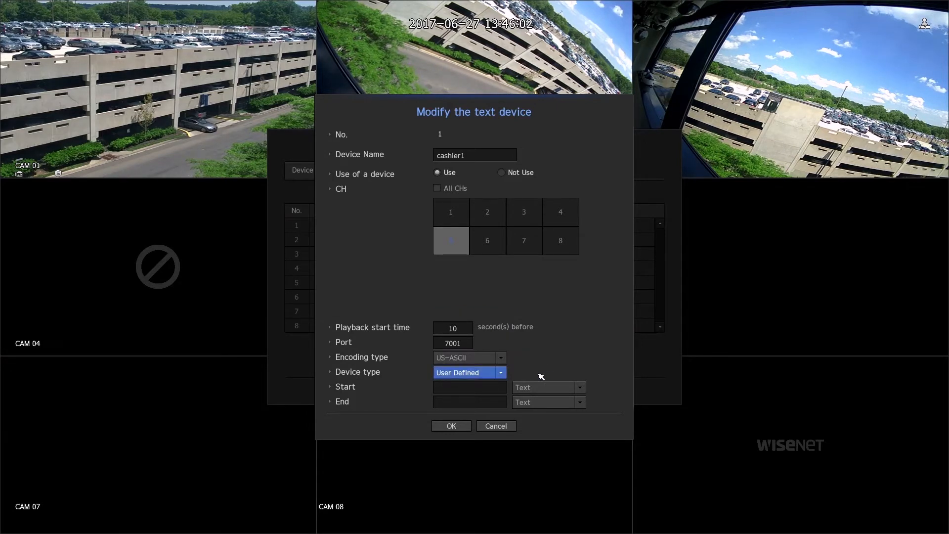
- Enter start marker (1) and end marker (2), then confirm text device 1
left_click(468, 387)
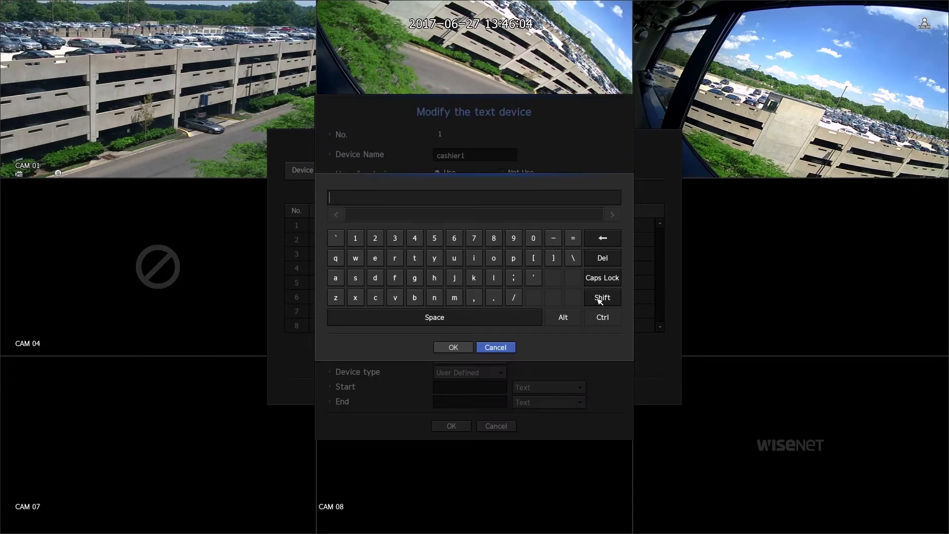
left_click(602, 298)
type("(")
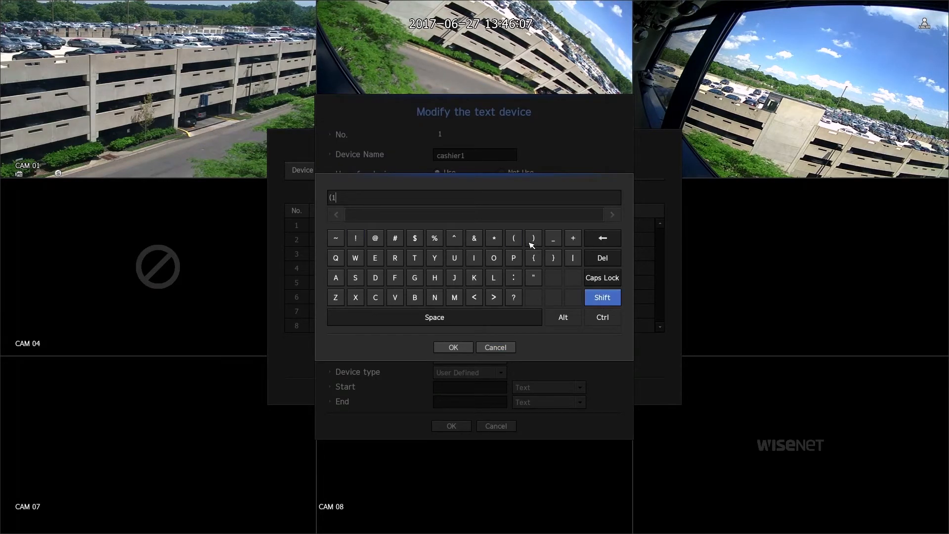
left_click(453, 347)
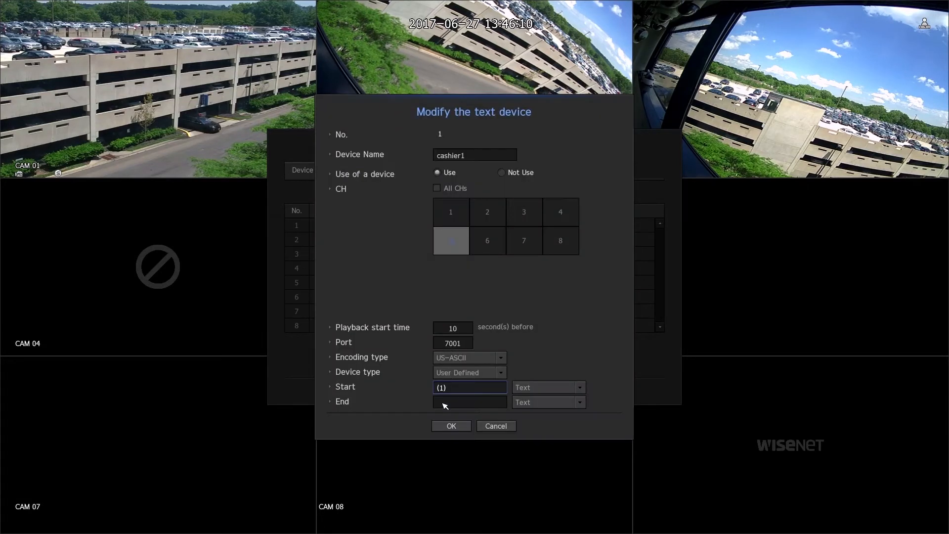
left_click(469, 403)
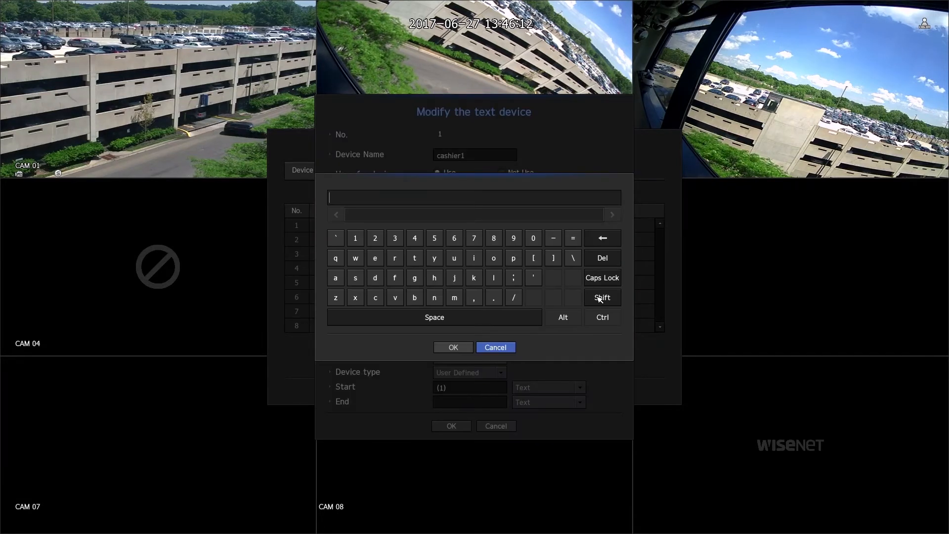
left_click(602, 298)
type("(2")
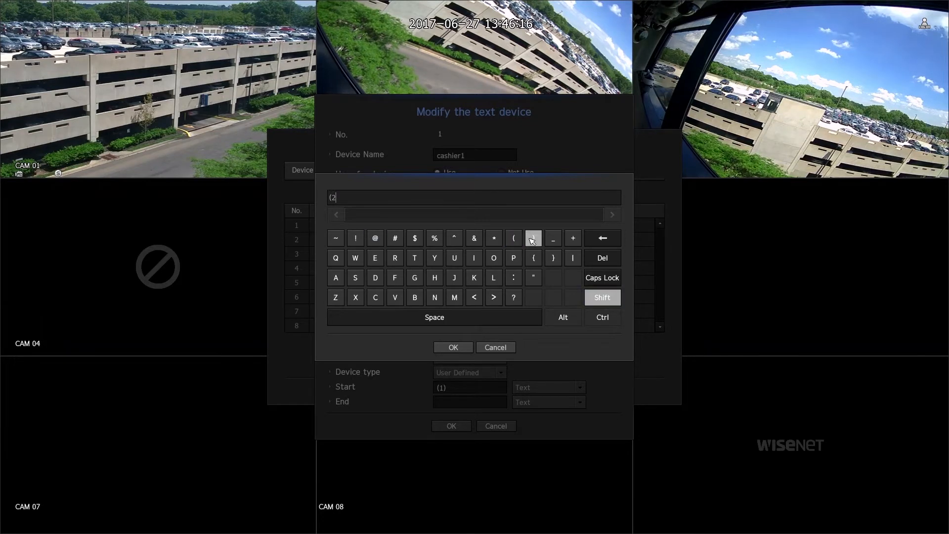
left_click(452, 347)
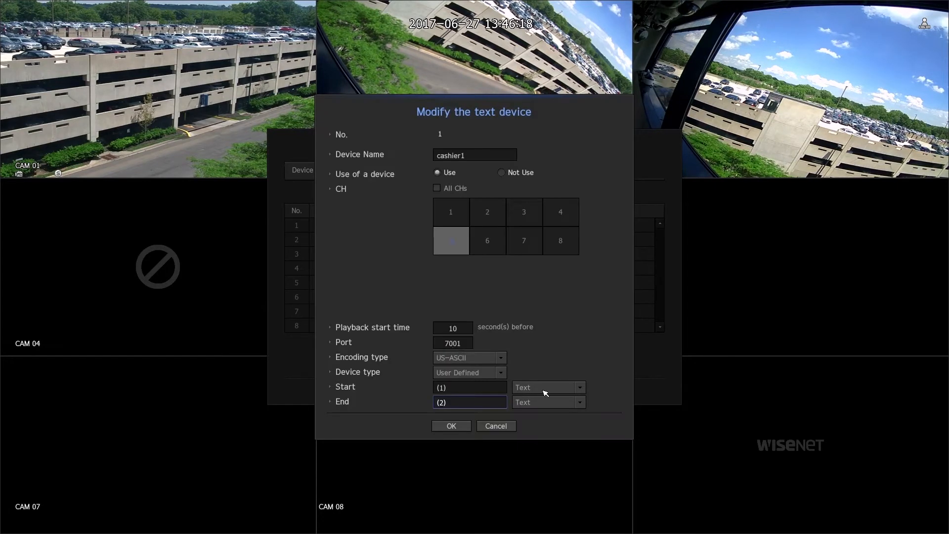
left_click(544, 402)
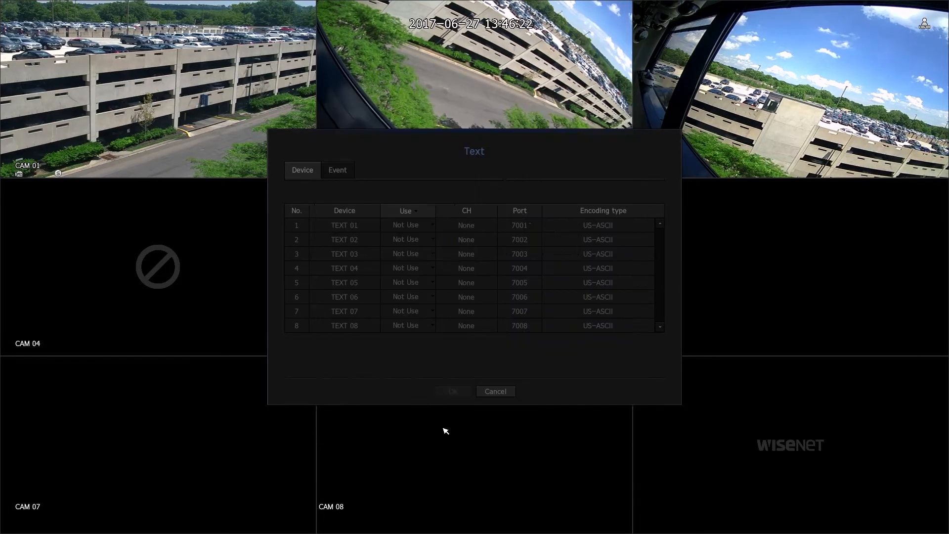
- View the Event keyword settings and leave the VOID keyword unchanged
left_click(337, 169)
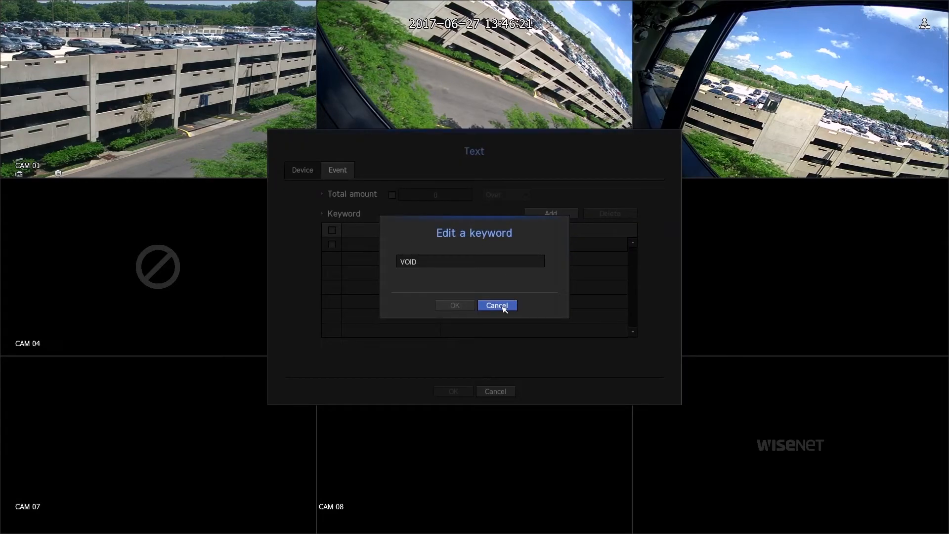
left_click(496, 305)
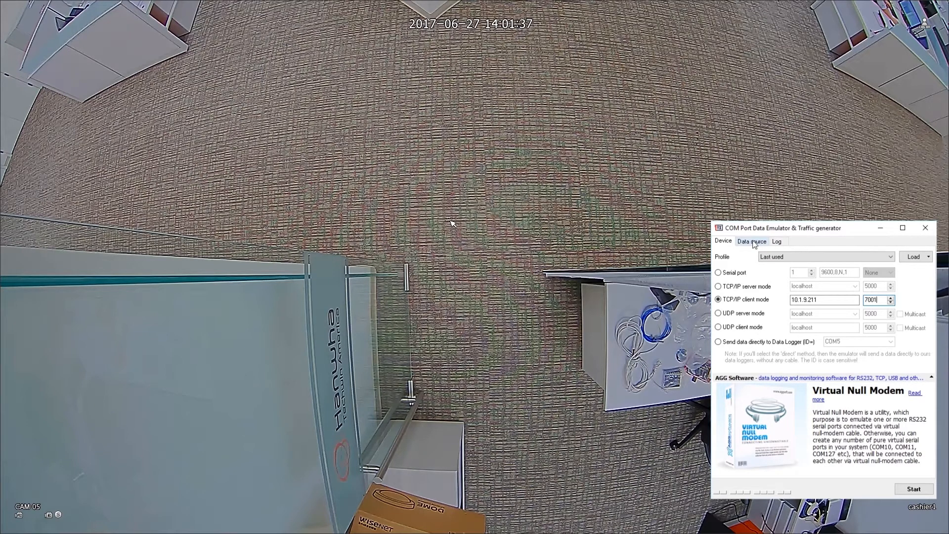
- Send pos_sample_1.txt to the NVR from the Data source settings, then stop transmission
left_click(751, 241)
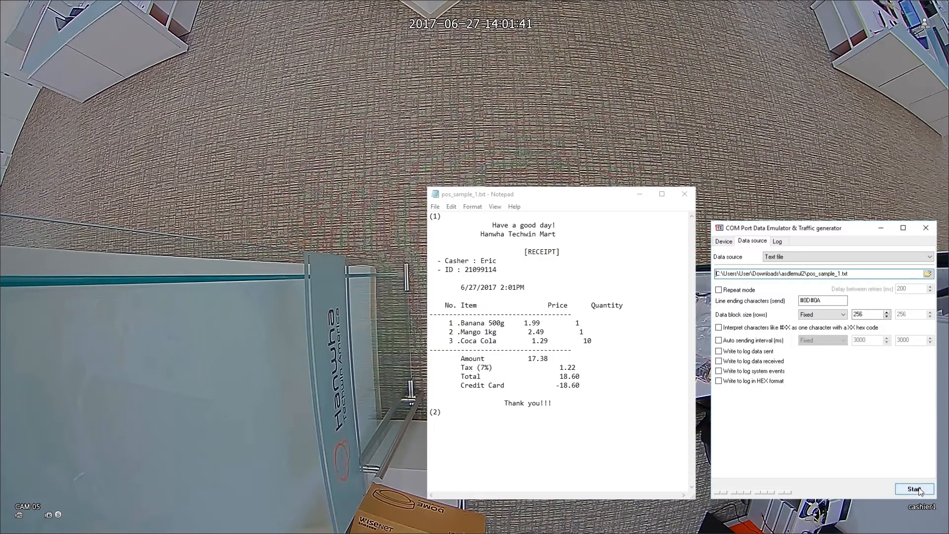
left_click(915, 489)
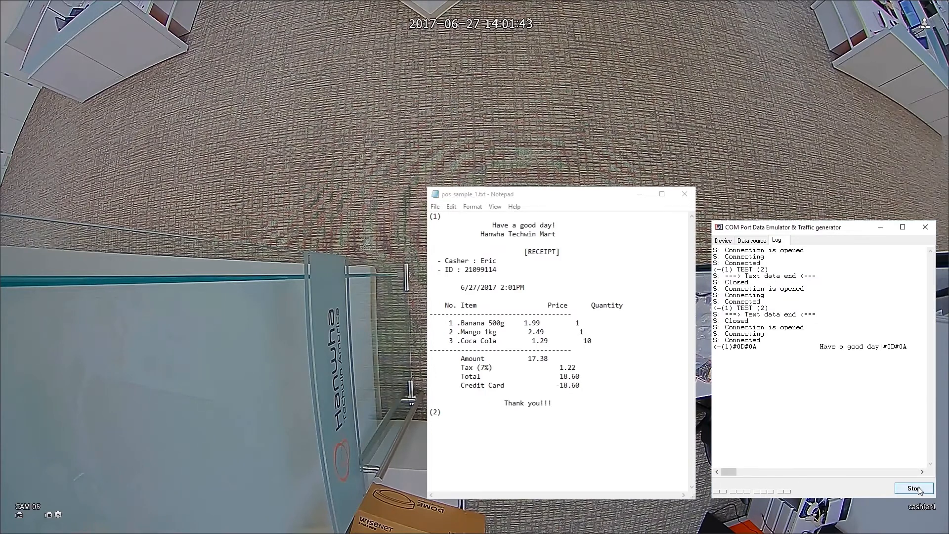
left_click(915, 489)
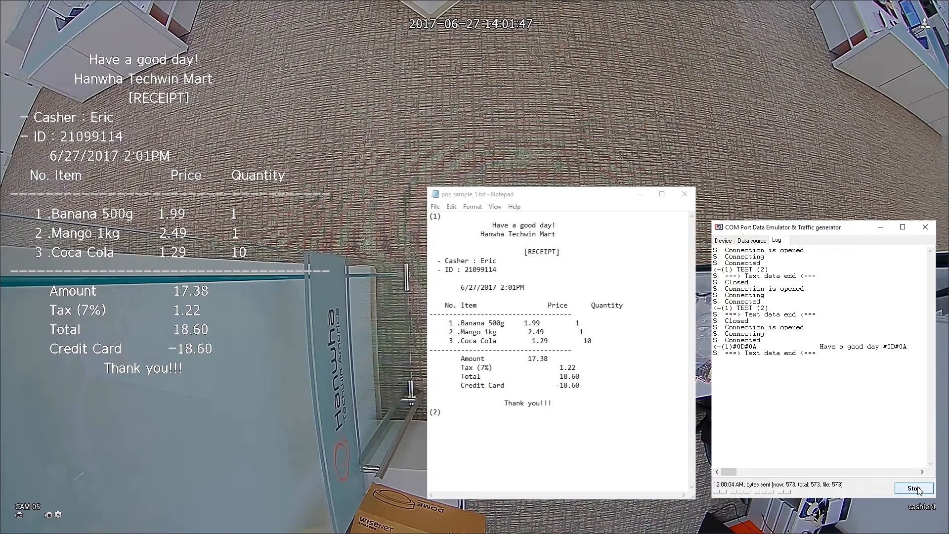
left_click(914, 489)
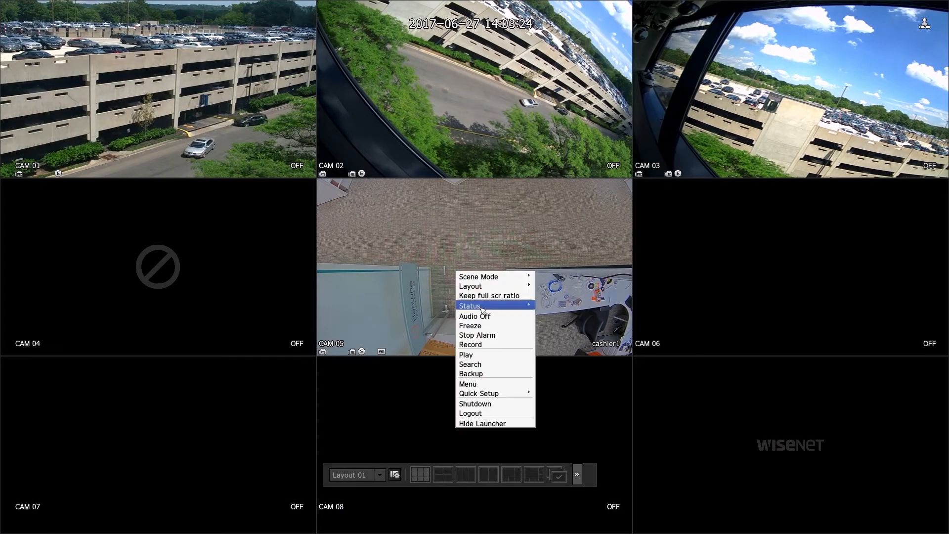
left_click(470, 363)
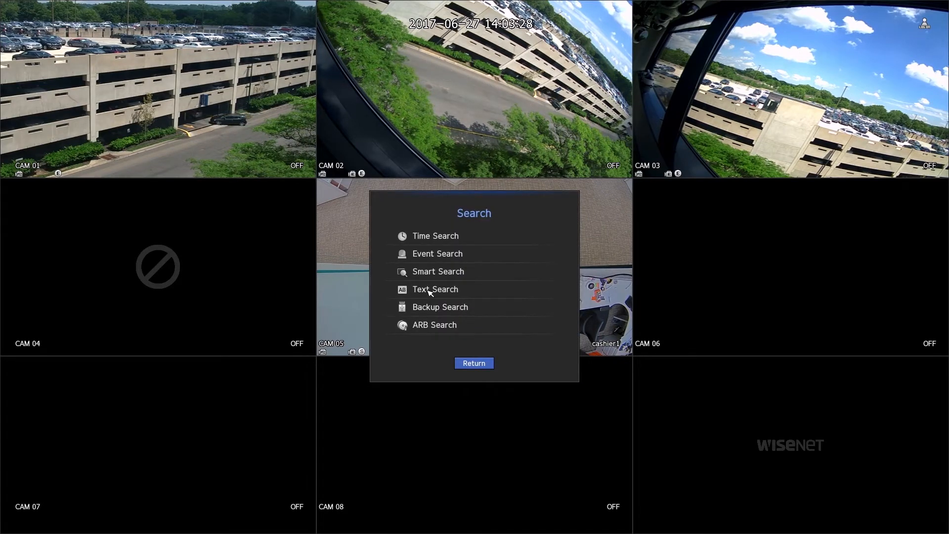
left_click(435, 288)
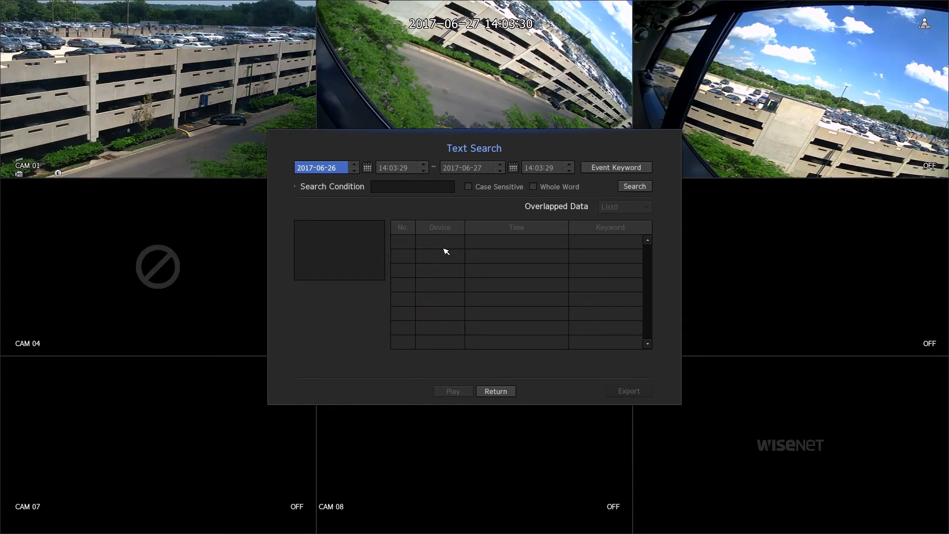
left_click(393, 168)
type("0")
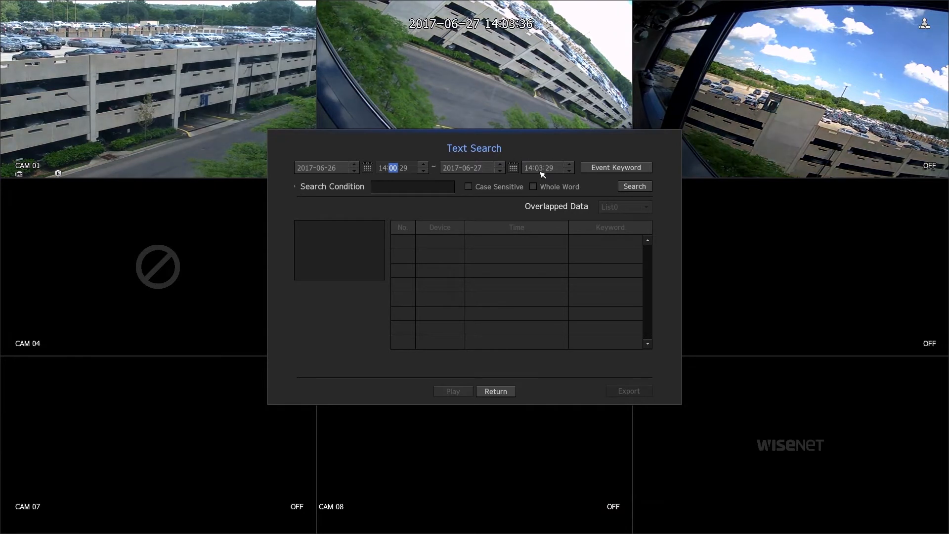
left_click(568, 165)
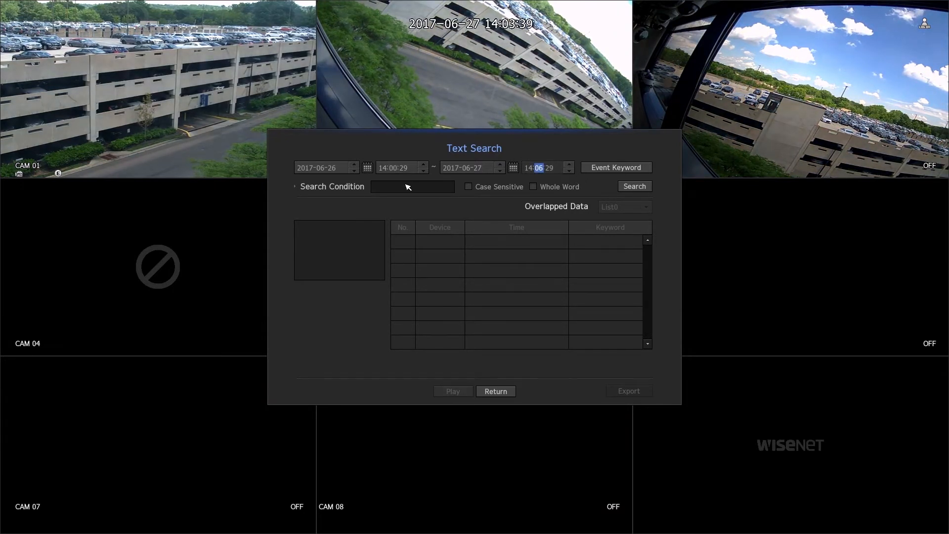
- Search for the word eric and list the matching cashier1 receipts
left_click(411, 187)
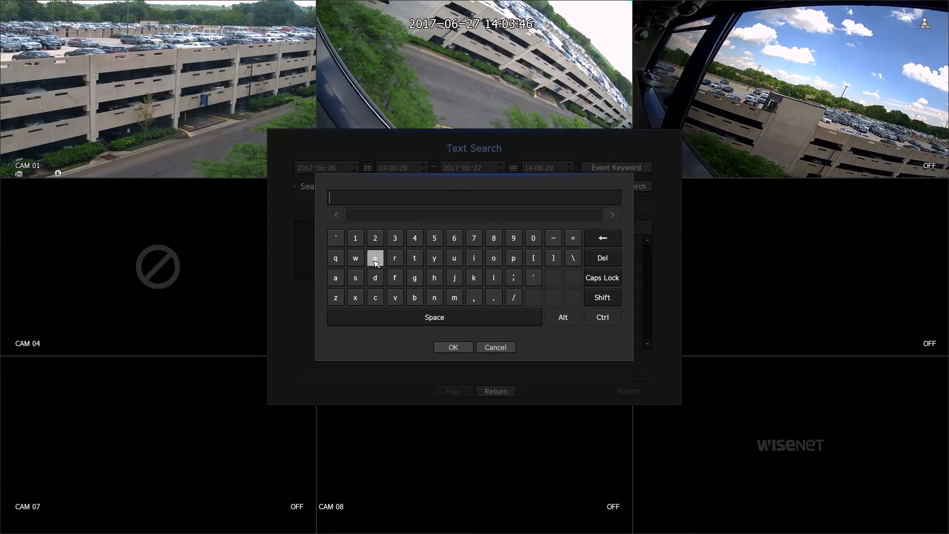
left_click(474, 258)
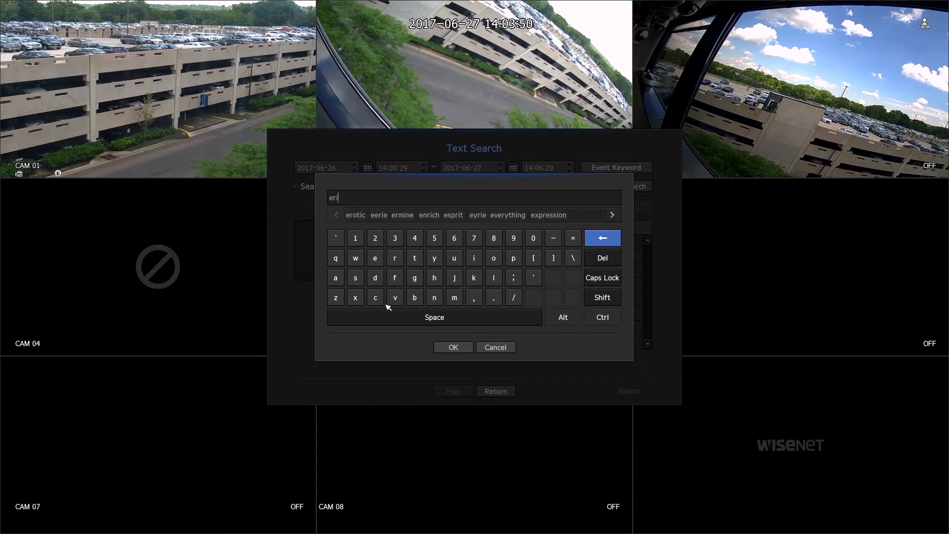
left_click(453, 347)
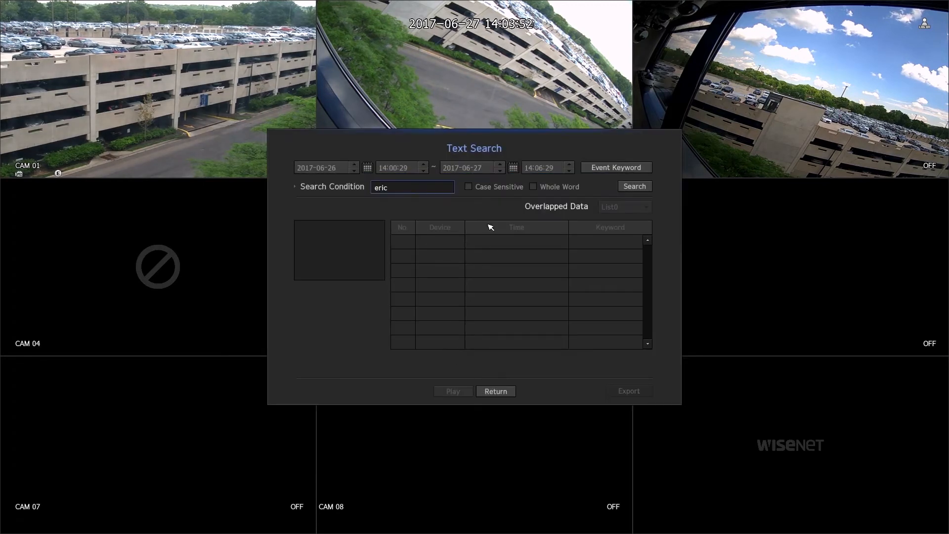
left_click(633, 186)
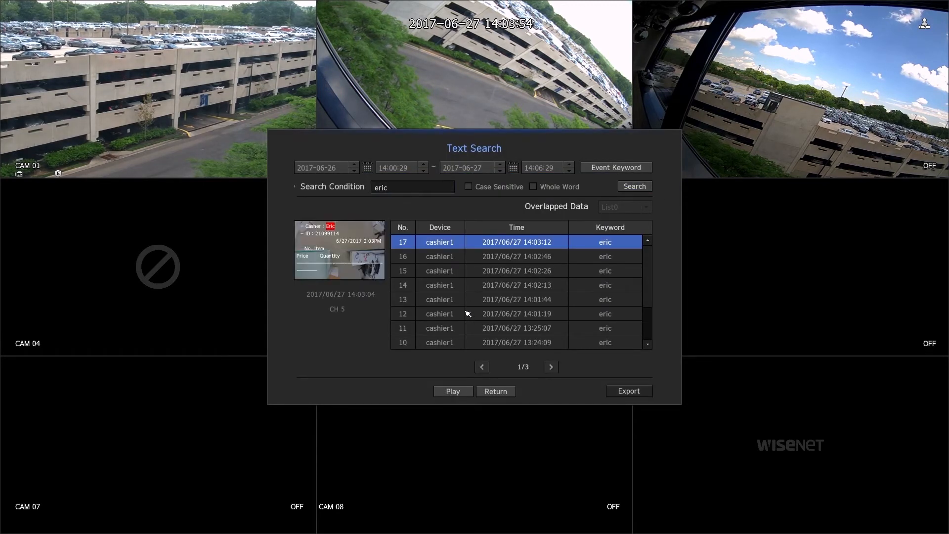
- Play back the 14:03:12 receipt result on camera 5 showing the voided Coca Cola line
left_click(550, 366)
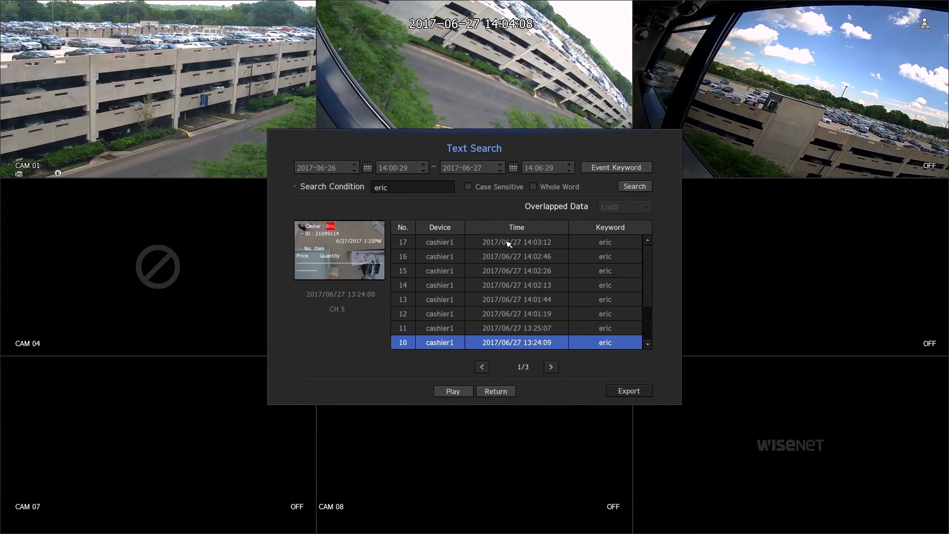
left_click(452, 392)
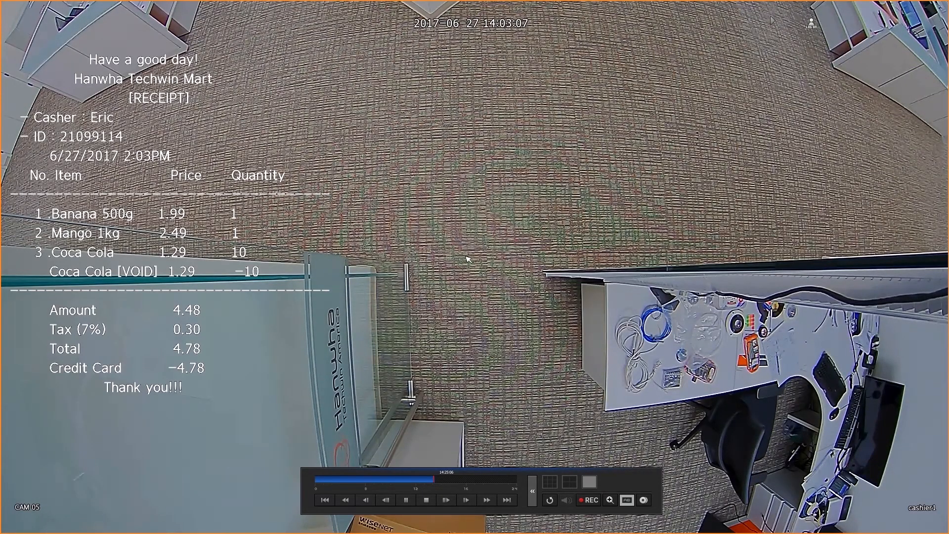
right_click(466, 260)
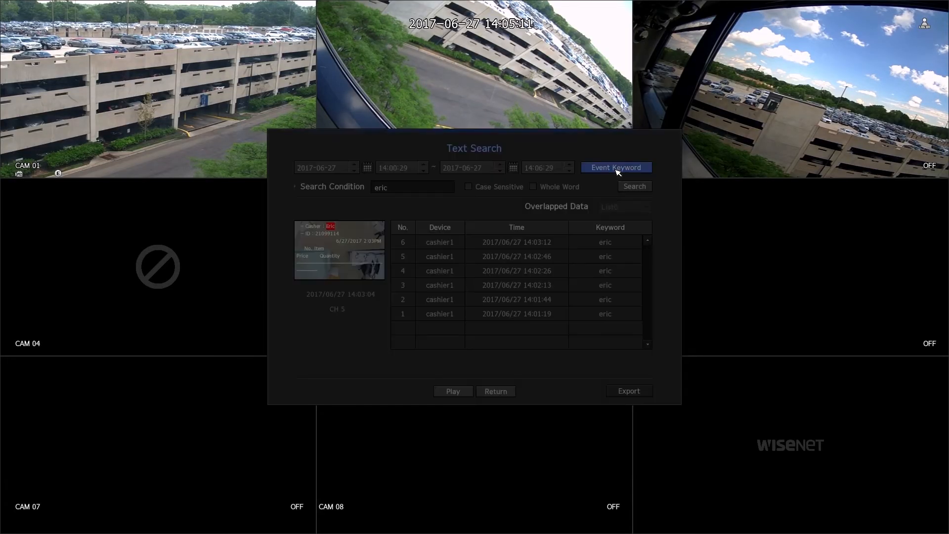
- Search by the VOID event keyword and play back the 14:03:12 receipt
left_click(615, 168)
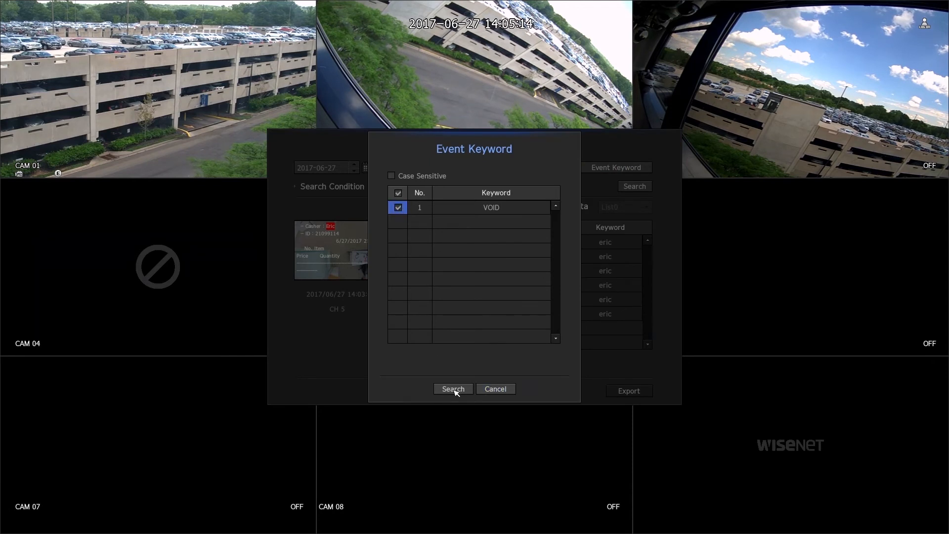
left_click(452, 389)
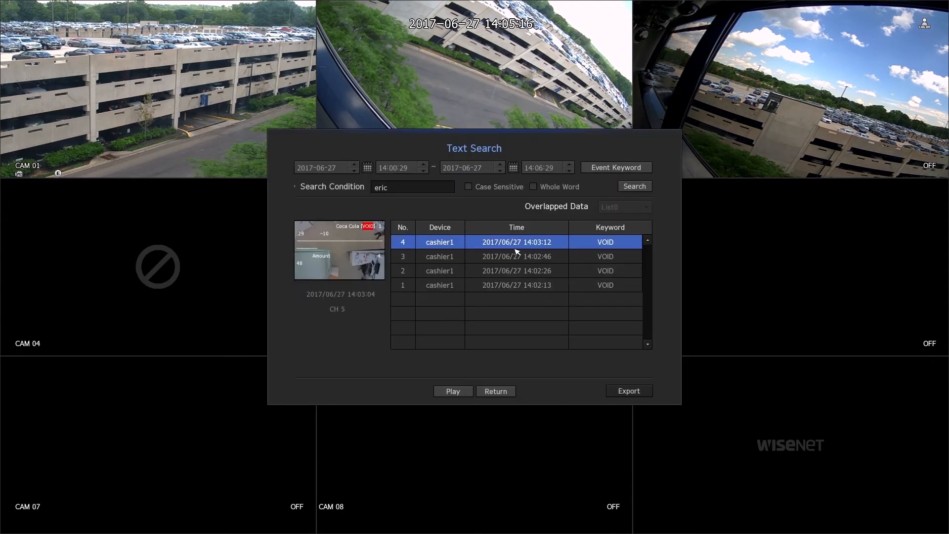
left_click(451, 391)
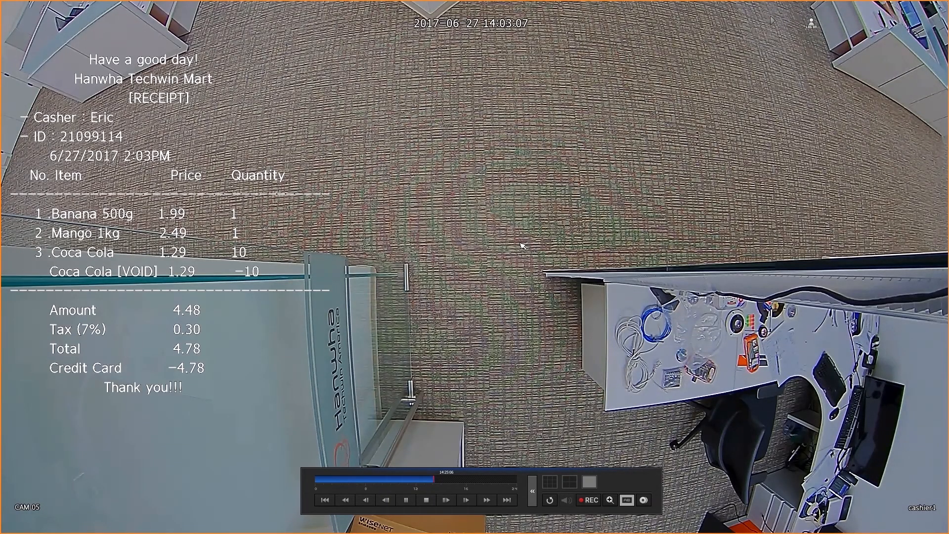
mouse_move(419, 254)
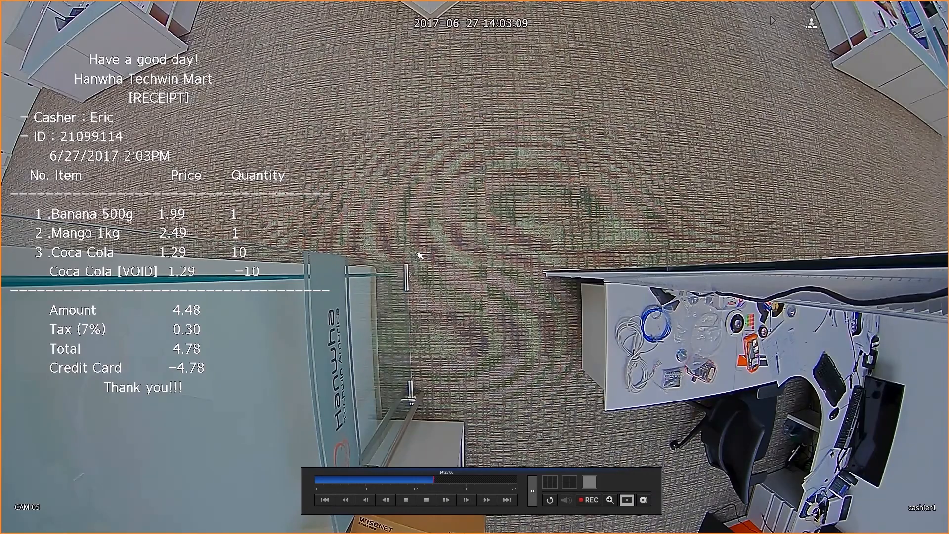